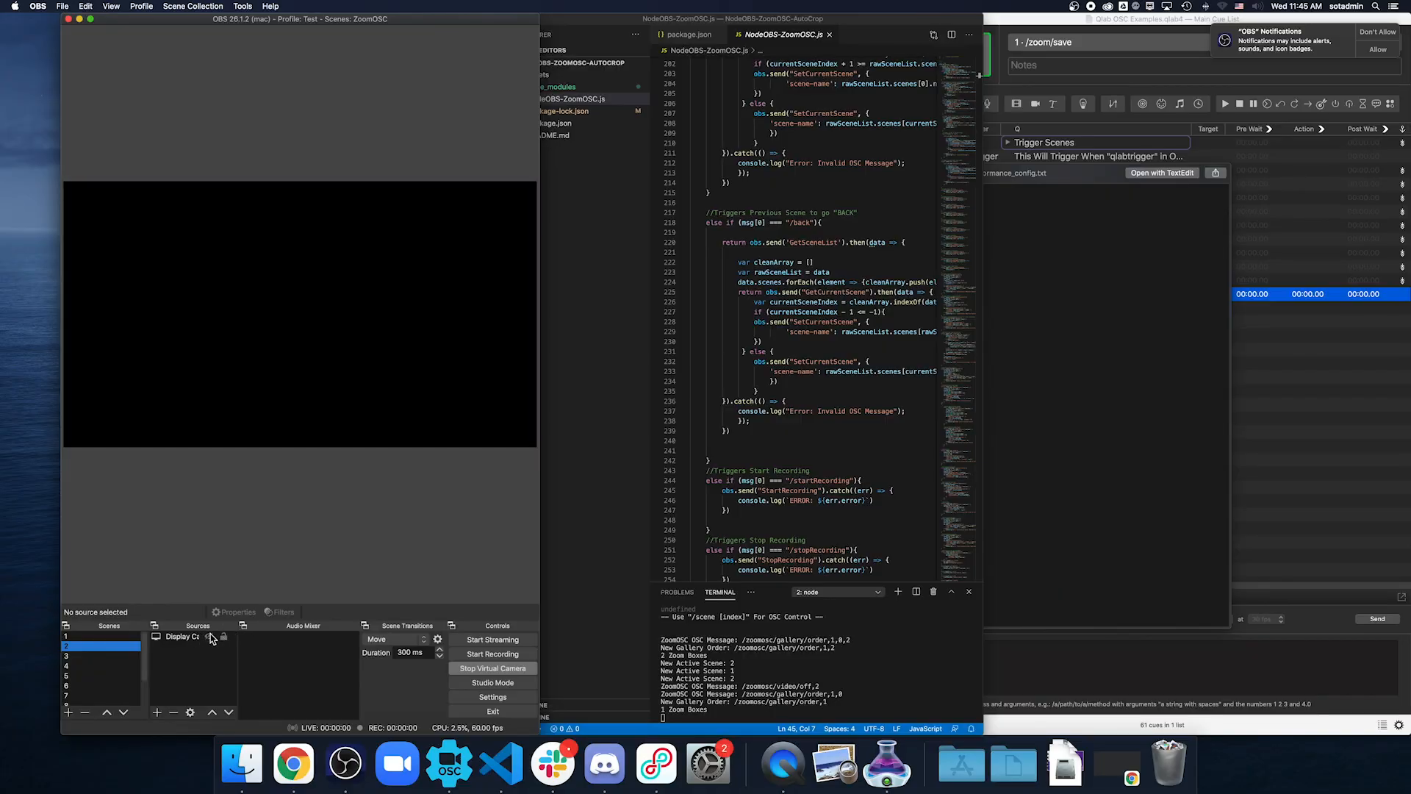
# Preview scene 1's full participant video, then scene 2's auto-cropped close-up.
pyautogui.click(89, 646)
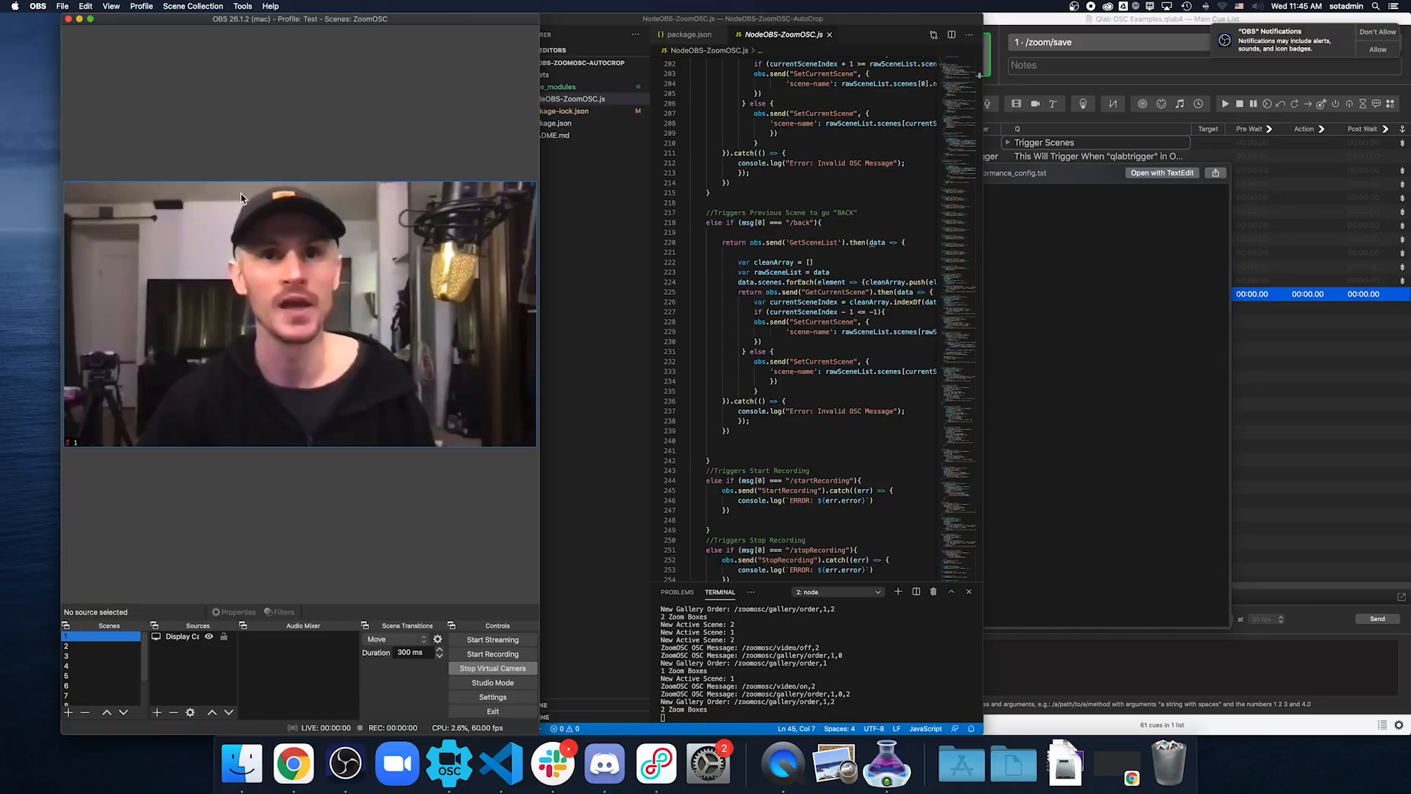
pyautogui.moveTo(288, 288)
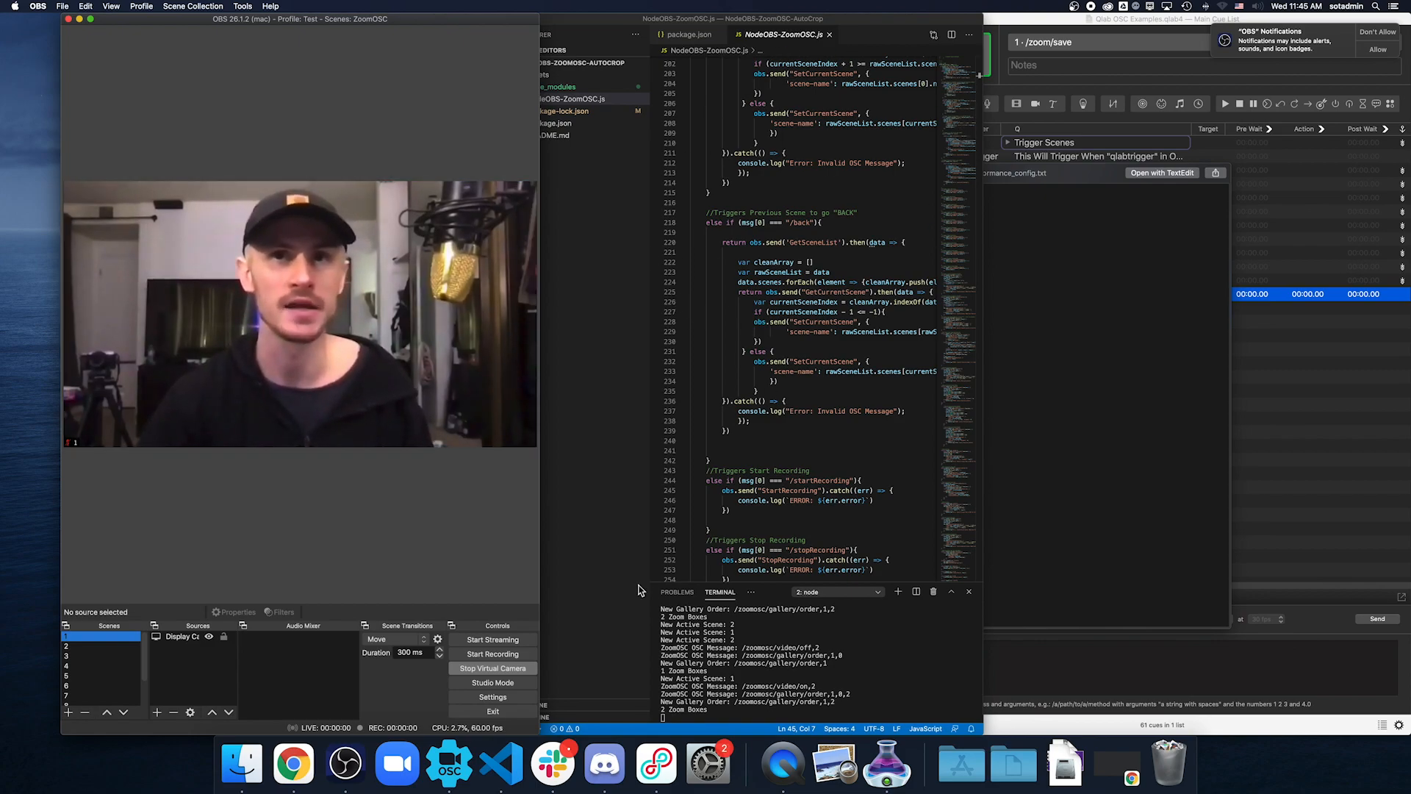
pyautogui.click(81, 646)
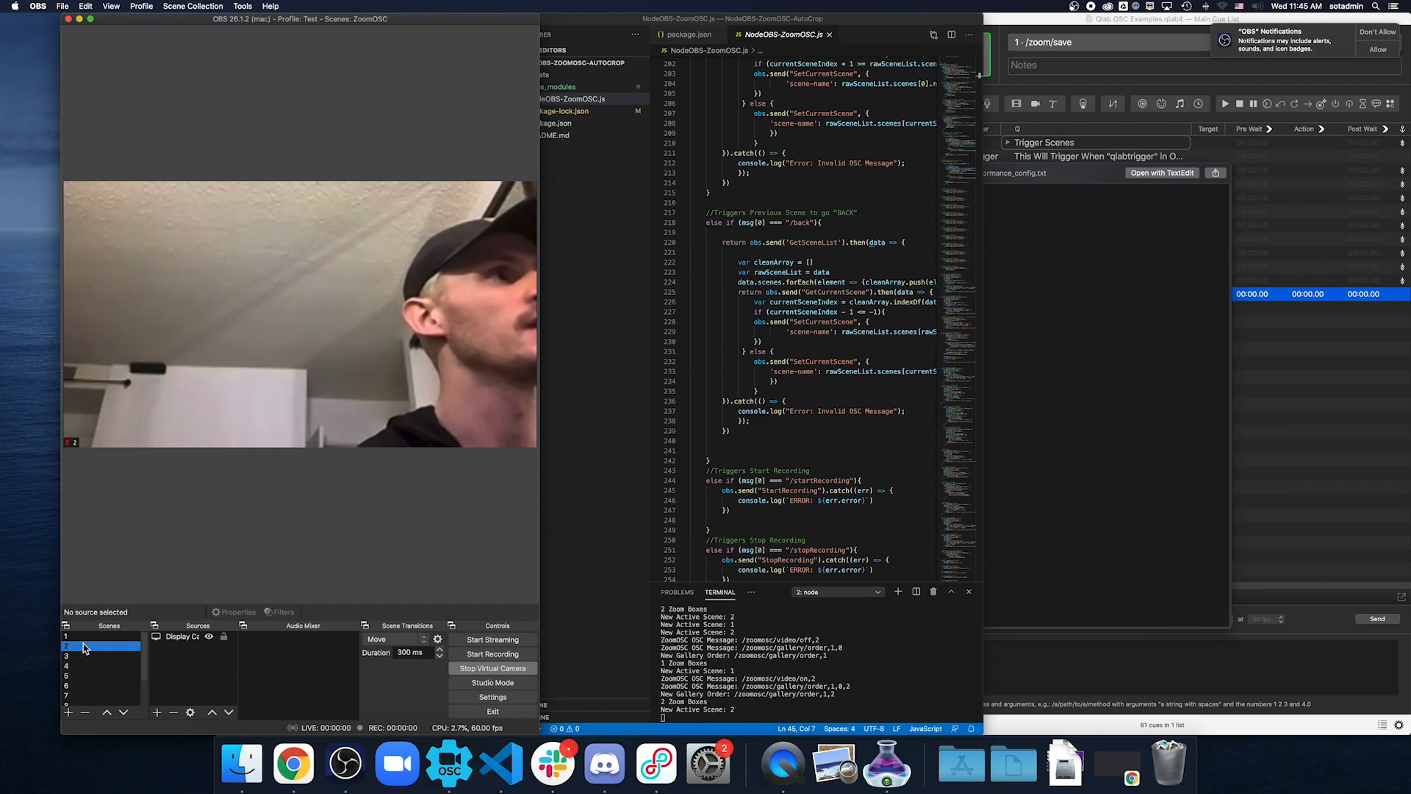
# Add Scene 3 nesting scenes 1 and 2 as sources, then duplicate it as Scene 3 2 with swapped layout.
pyautogui.click(67, 712)
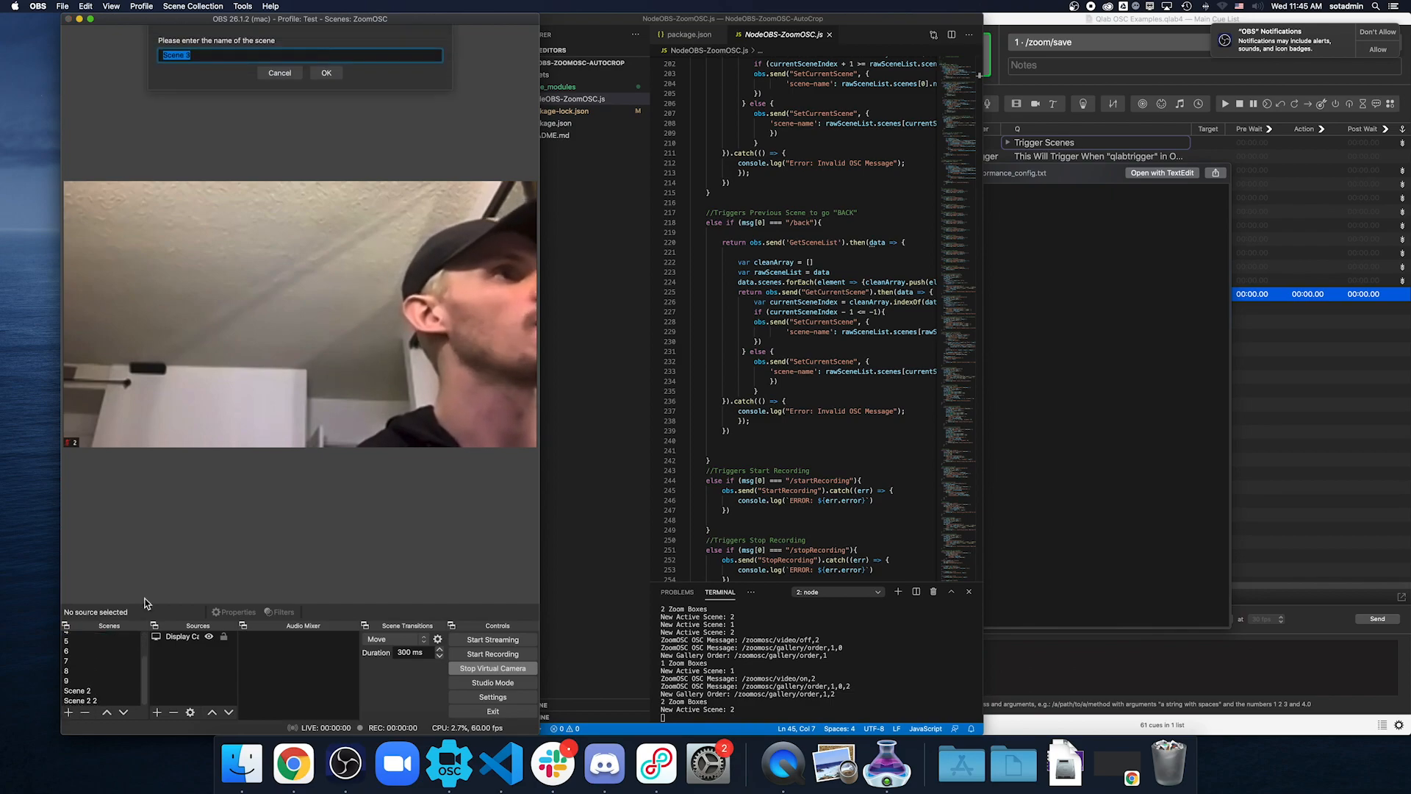
pyautogui.click(325, 73)
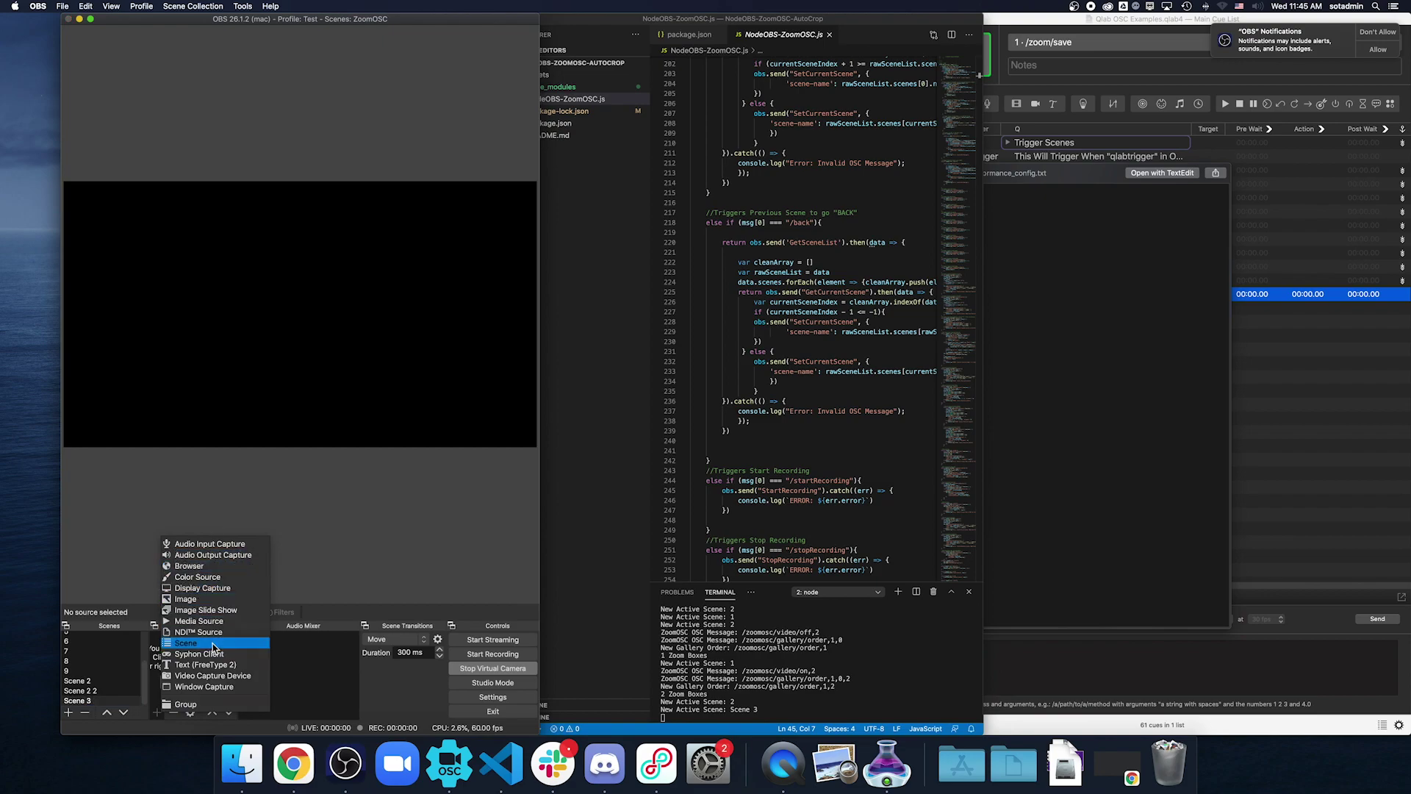
pyautogui.click(184, 642)
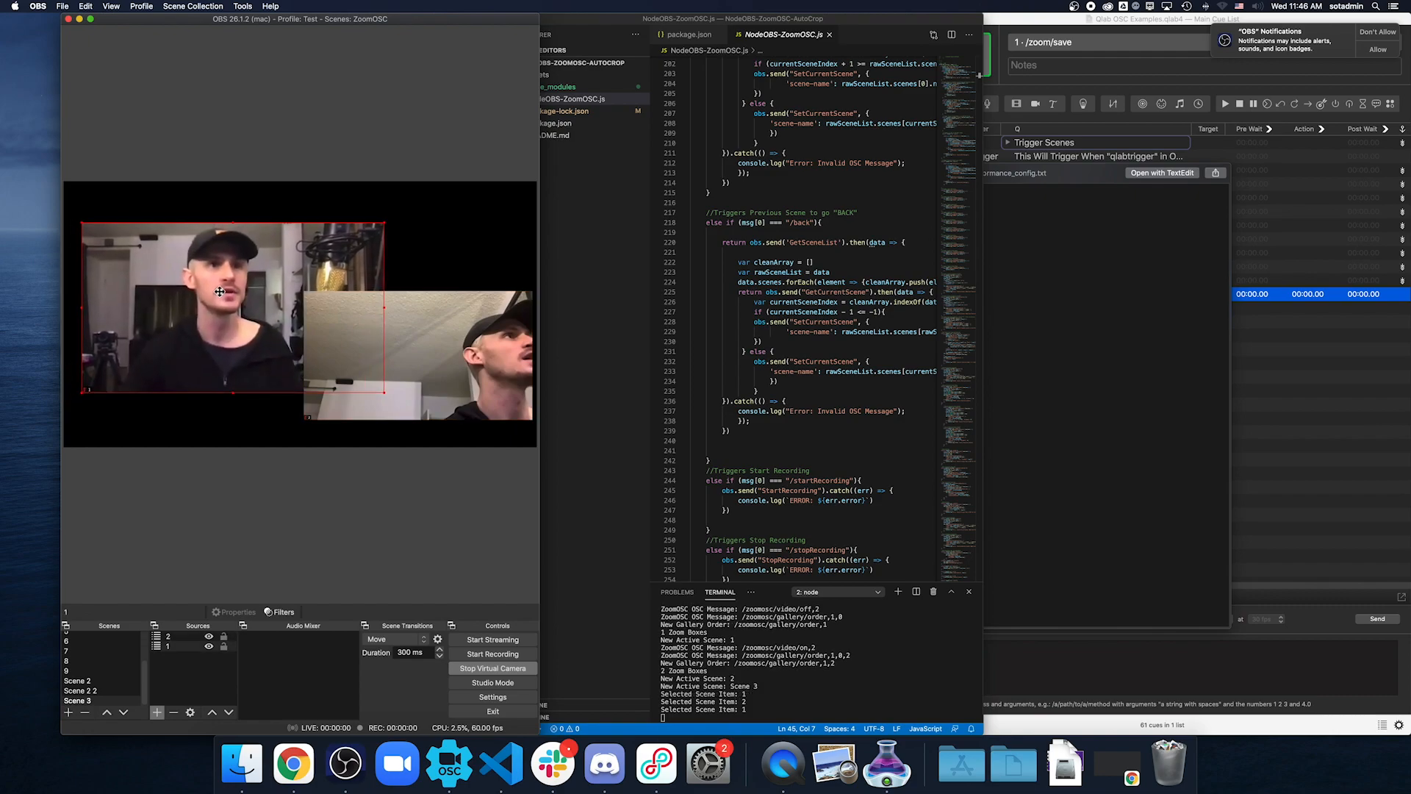
pyautogui.rightClick(81, 700)
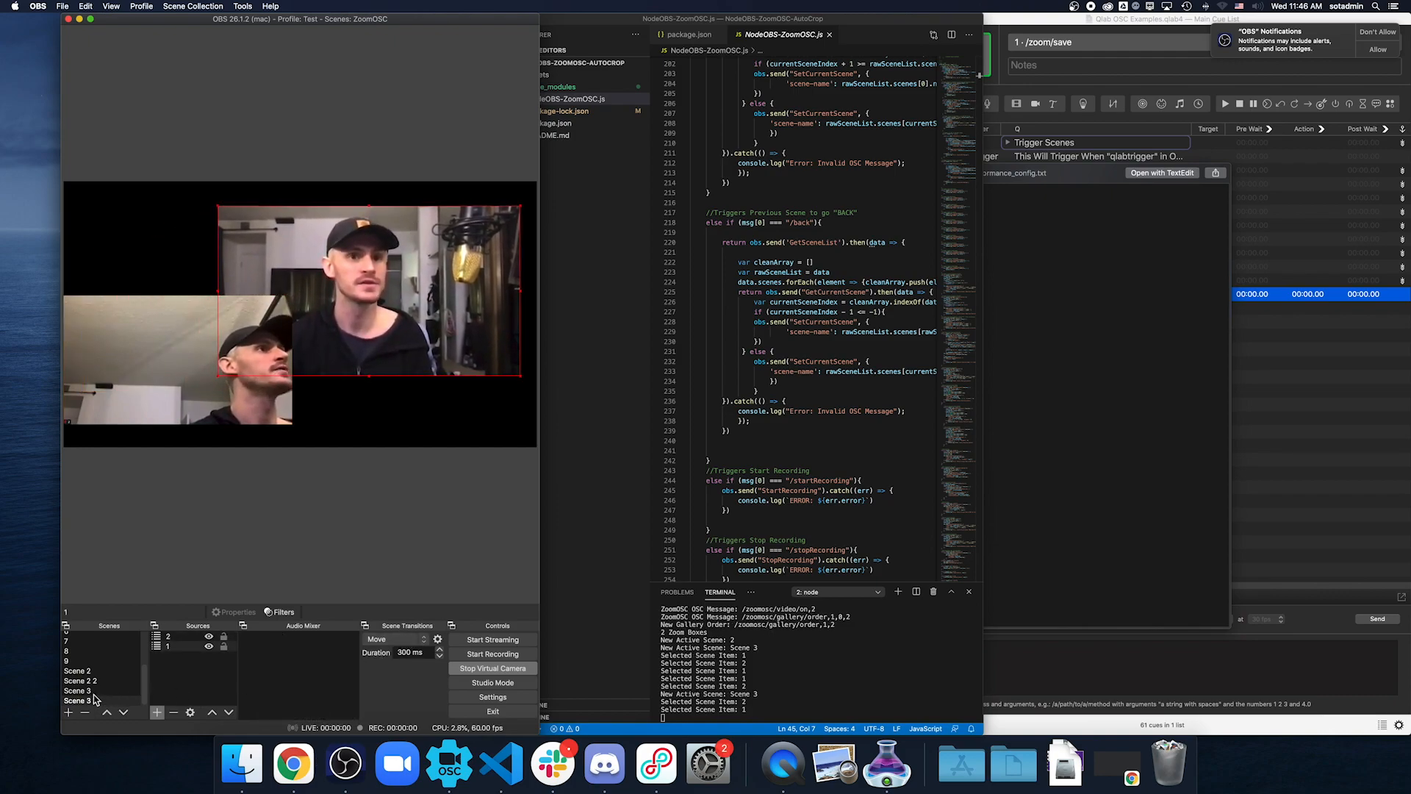
pyautogui.click(76, 693)
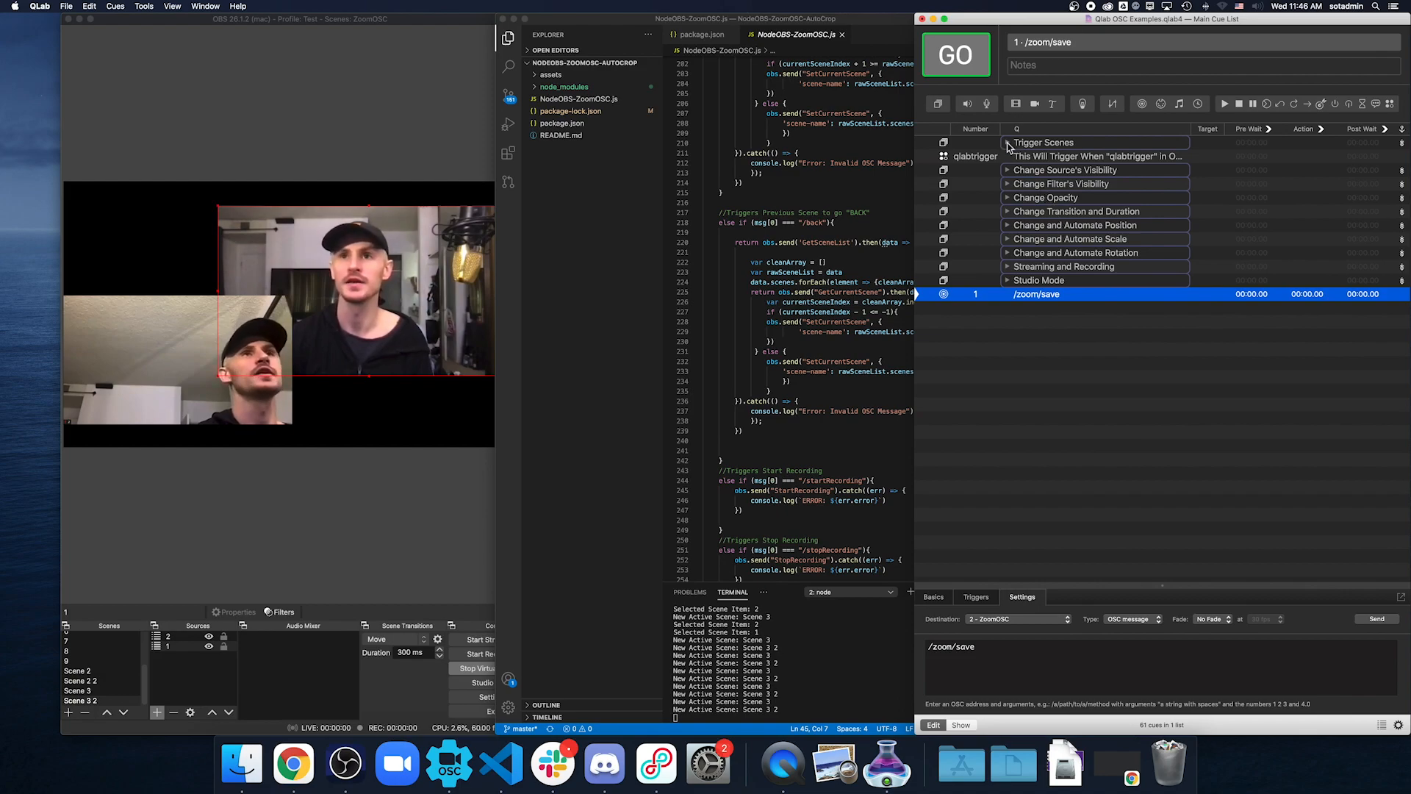
# Edit the By Name in Arg cue to send /scene "Scene 3" and fire it, switching OBS to Scene 3.
pyautogui.click(1006, 142)
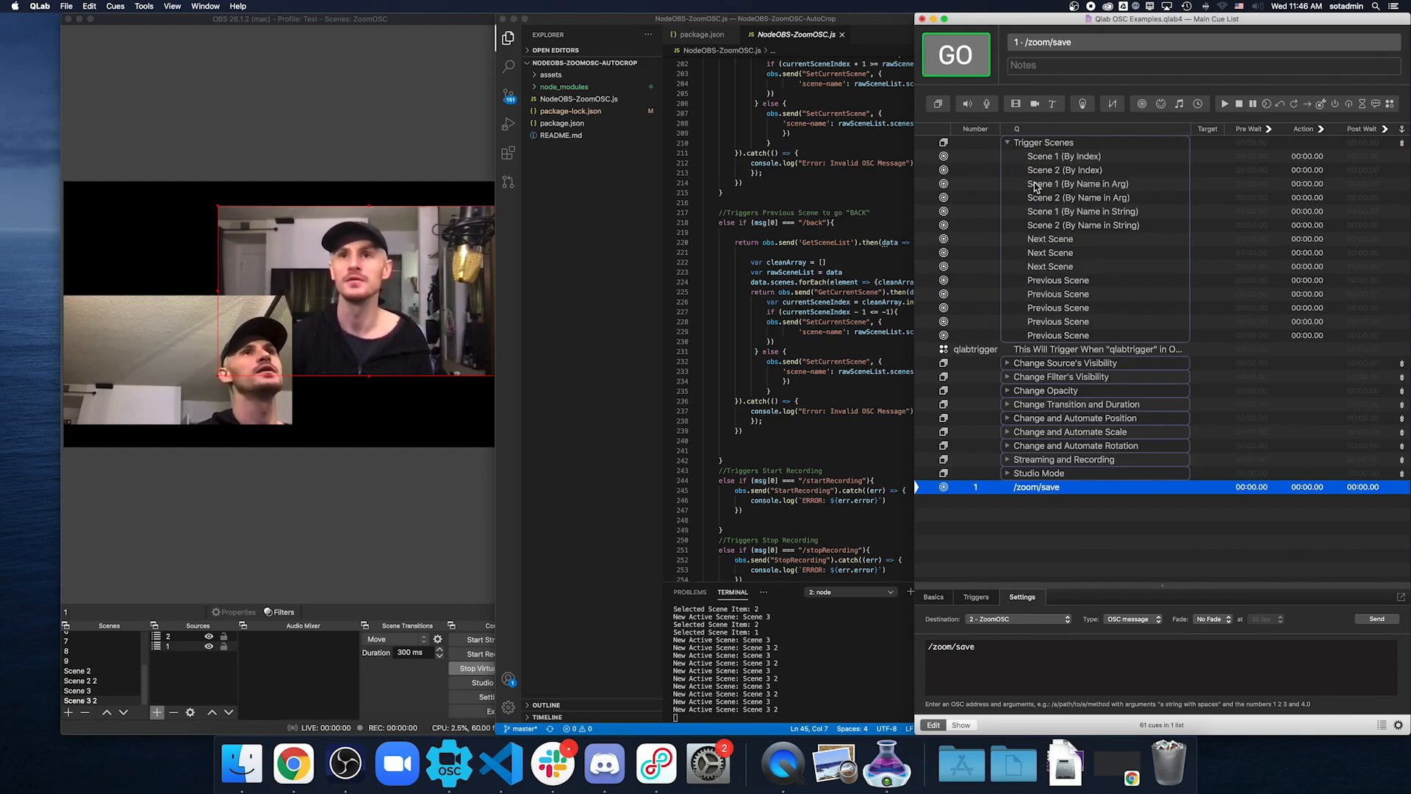
pyautogui.click(1082, 211)
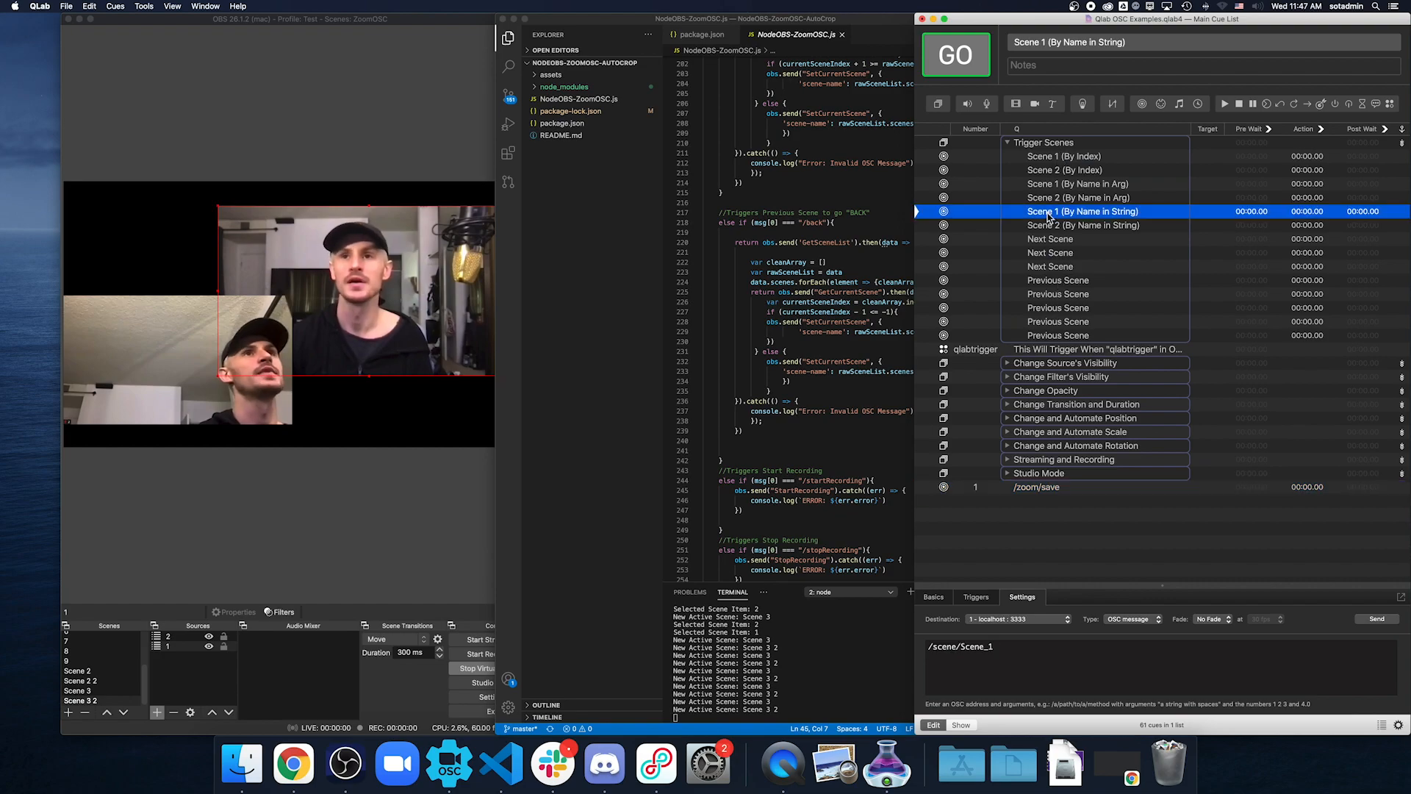
pyautogui.moveTo(1073, 490)
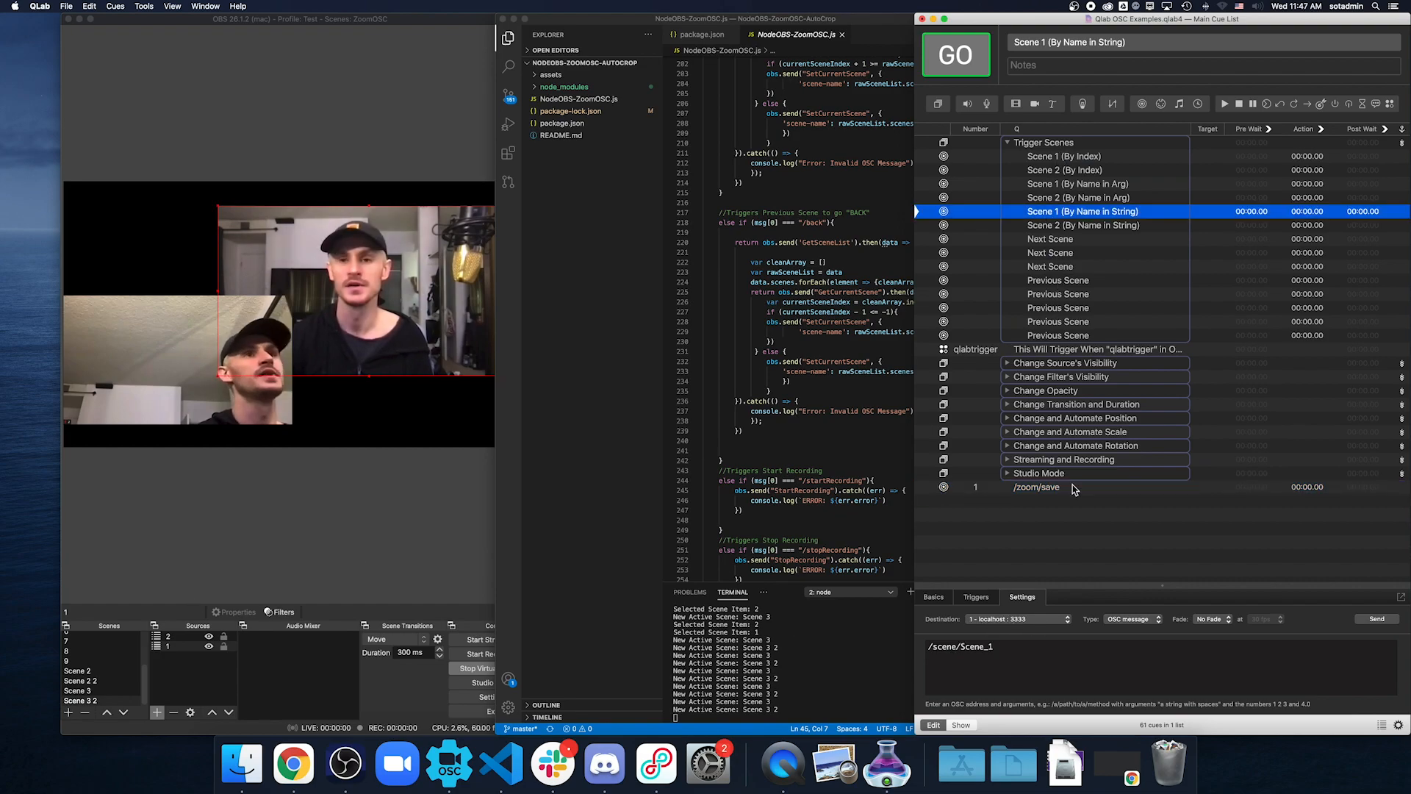
pyautogui.click(1078, 184)
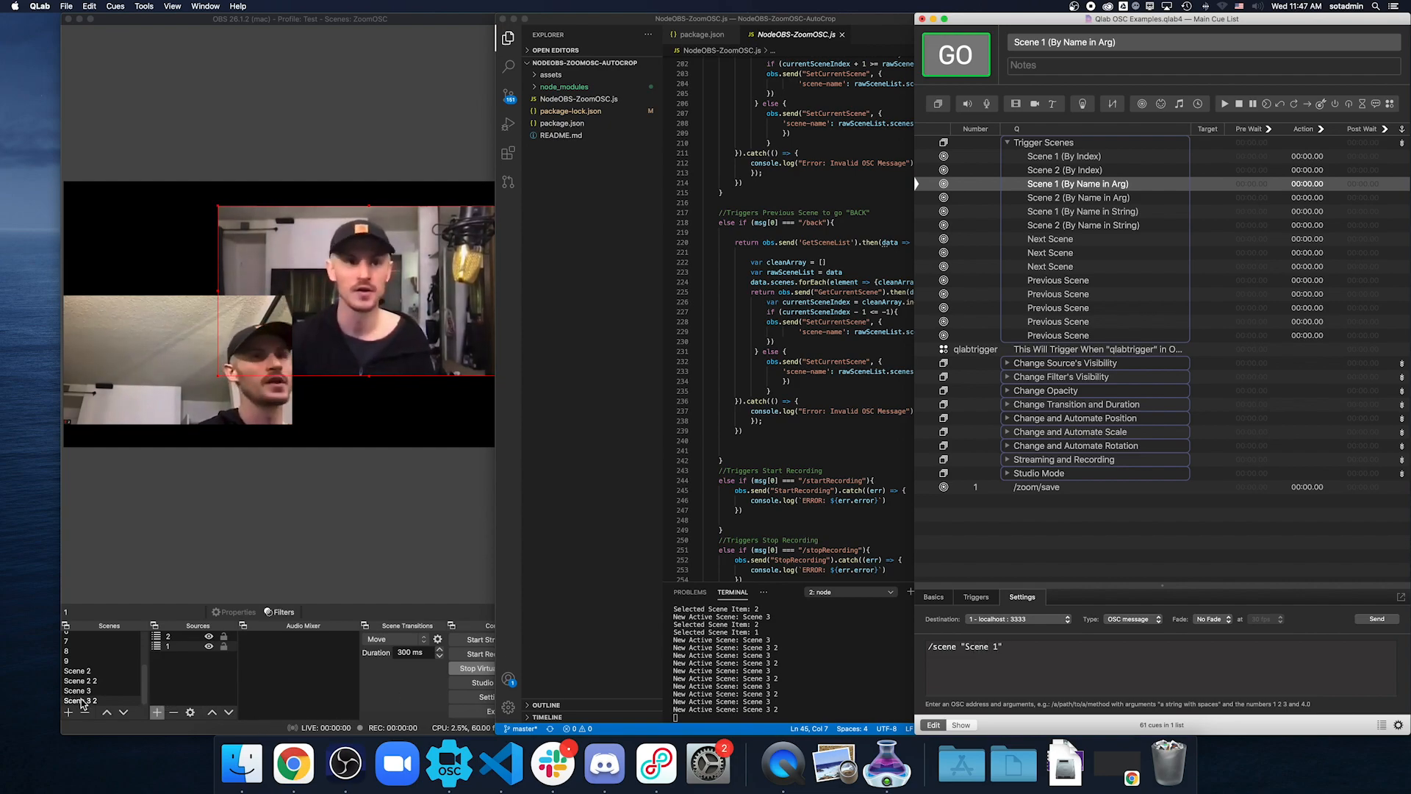
pyautogui.click(80, 701)
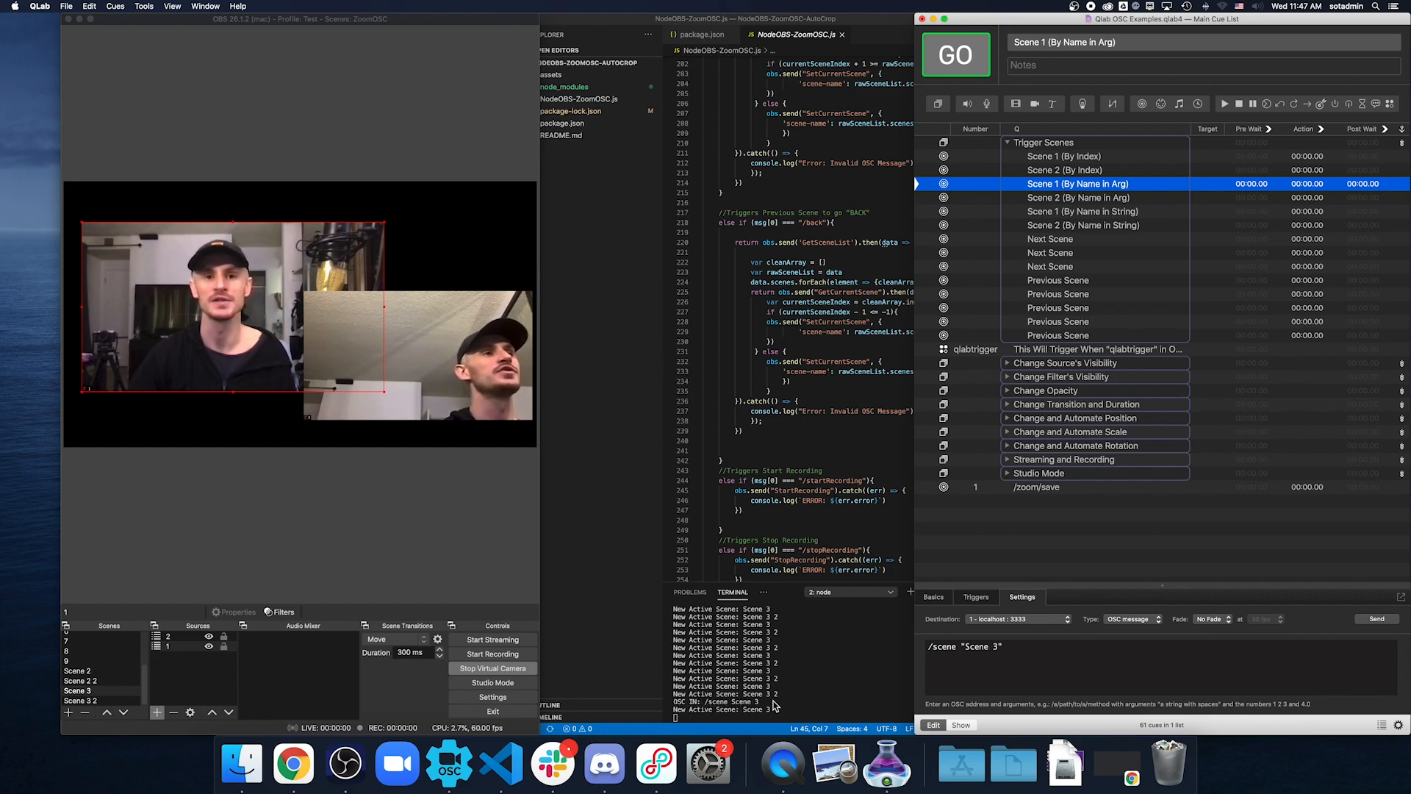
pyautogui.moveTo(711, 715)
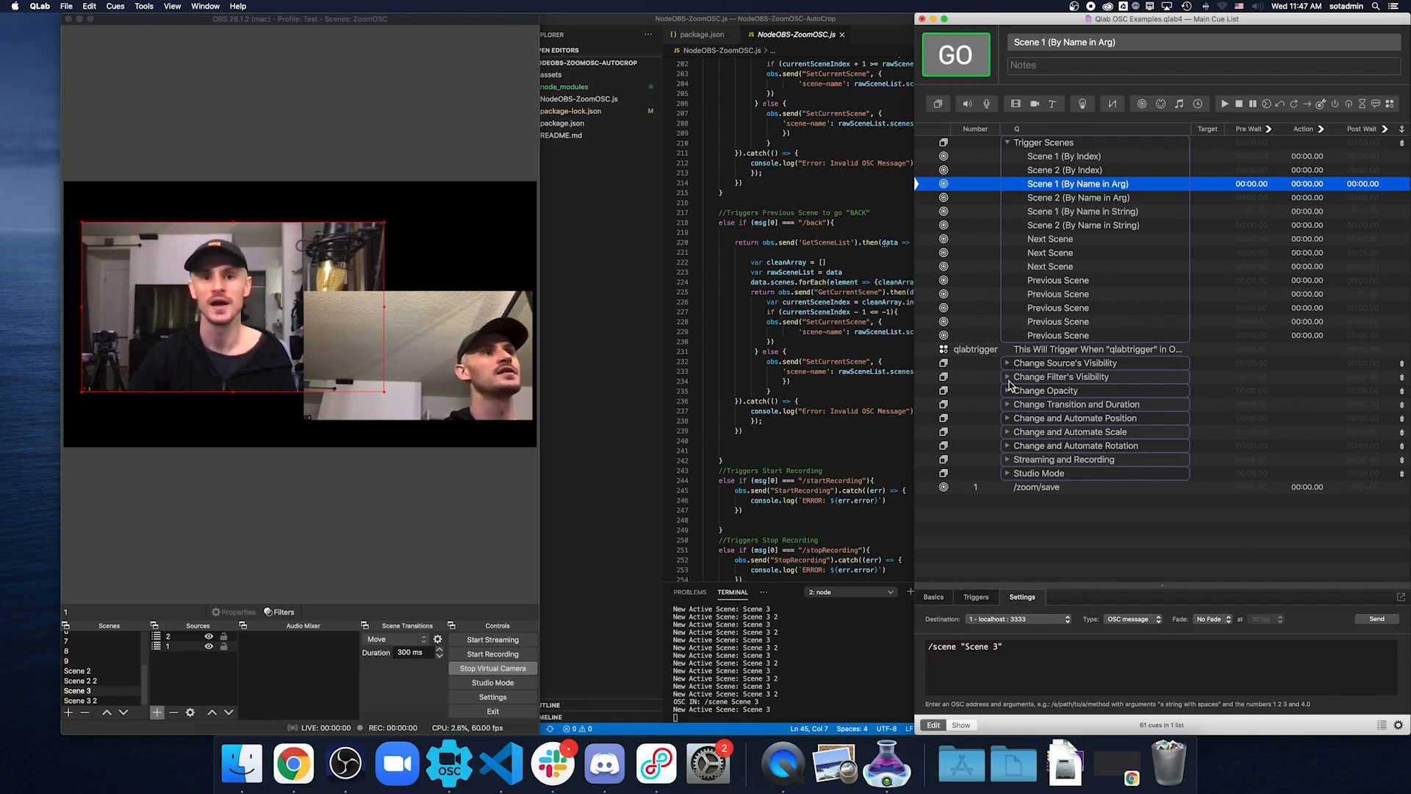
pyautogui.moveTo(283, 381)
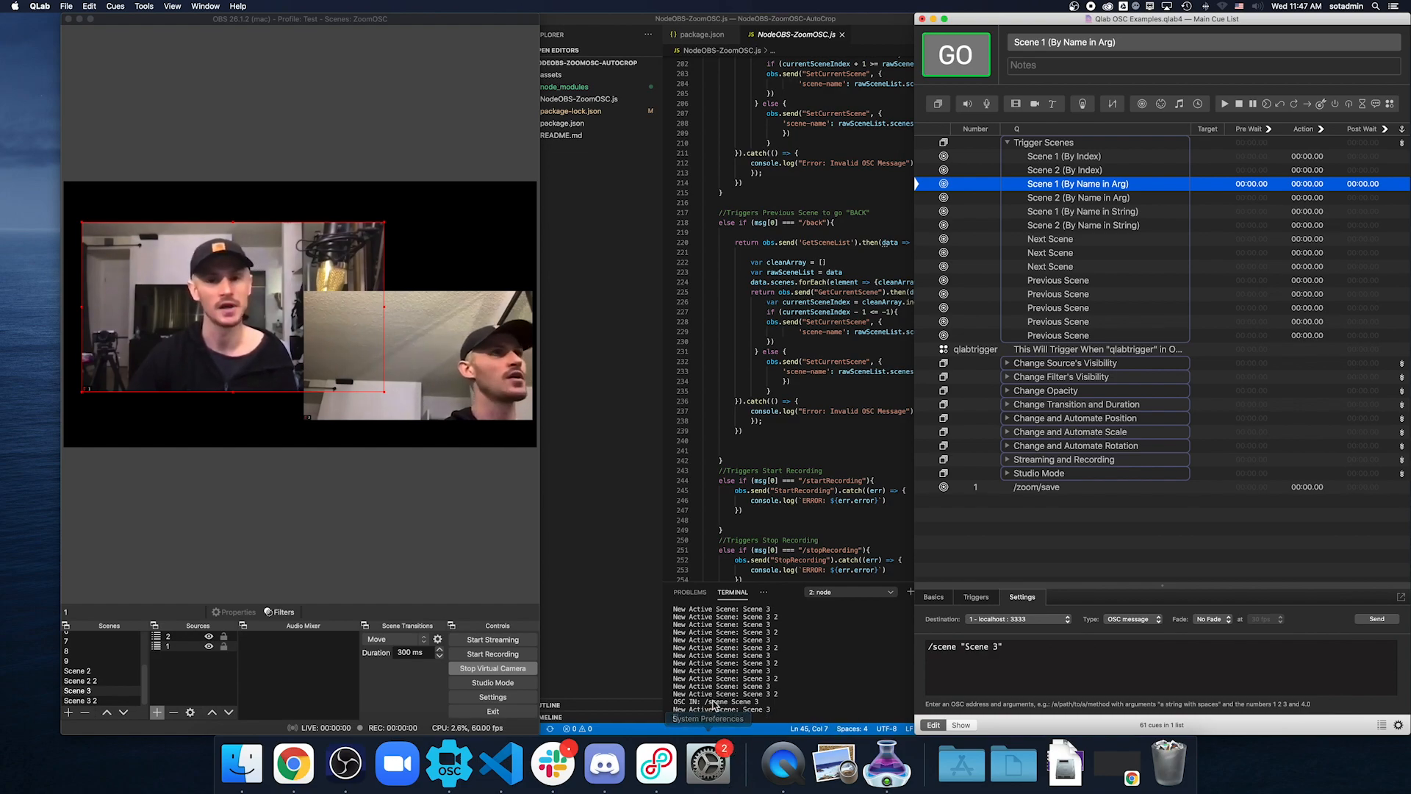
pyautogui.moveTo(858, 690)
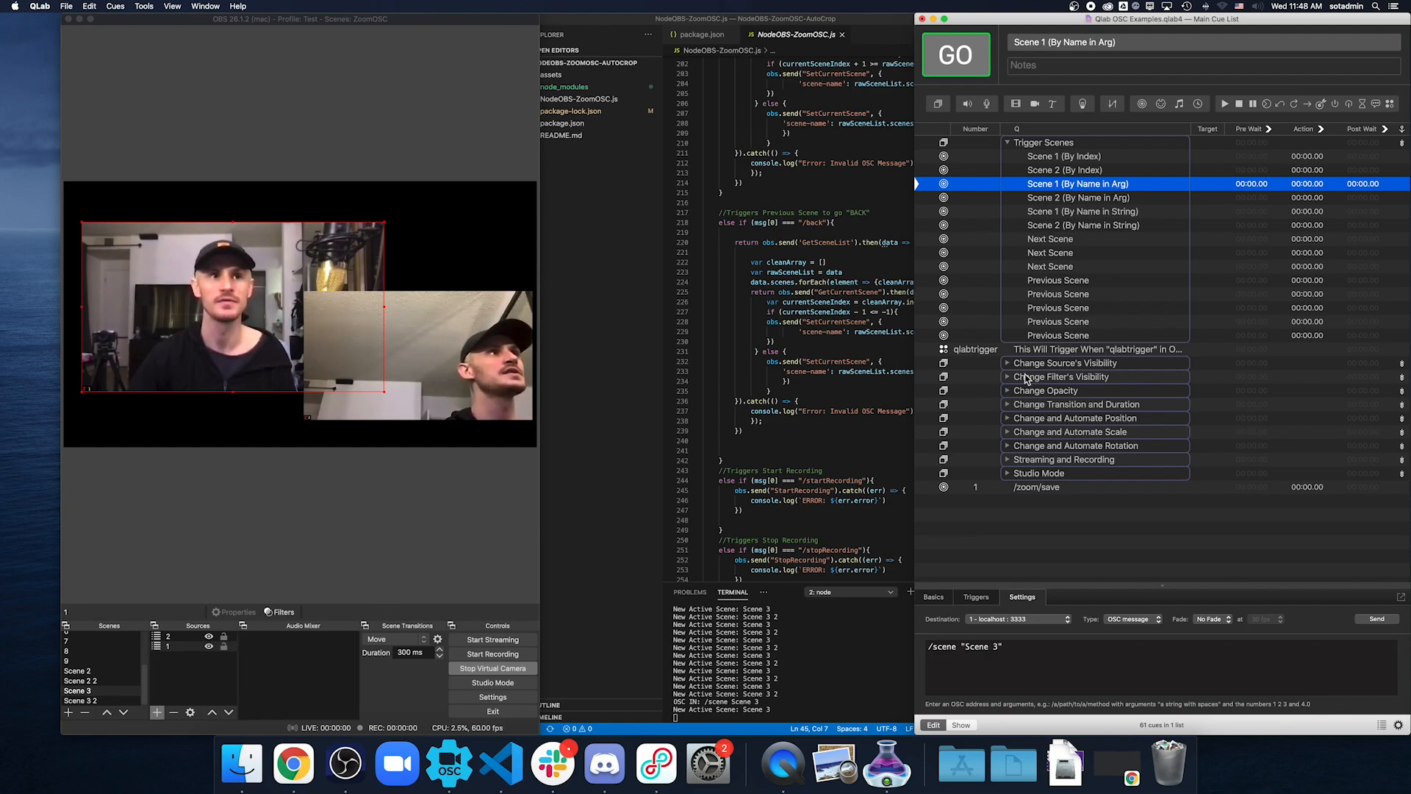
# Select the Change Opacity group cue to show its Basics details.
pyautogui.click(1047, 389)
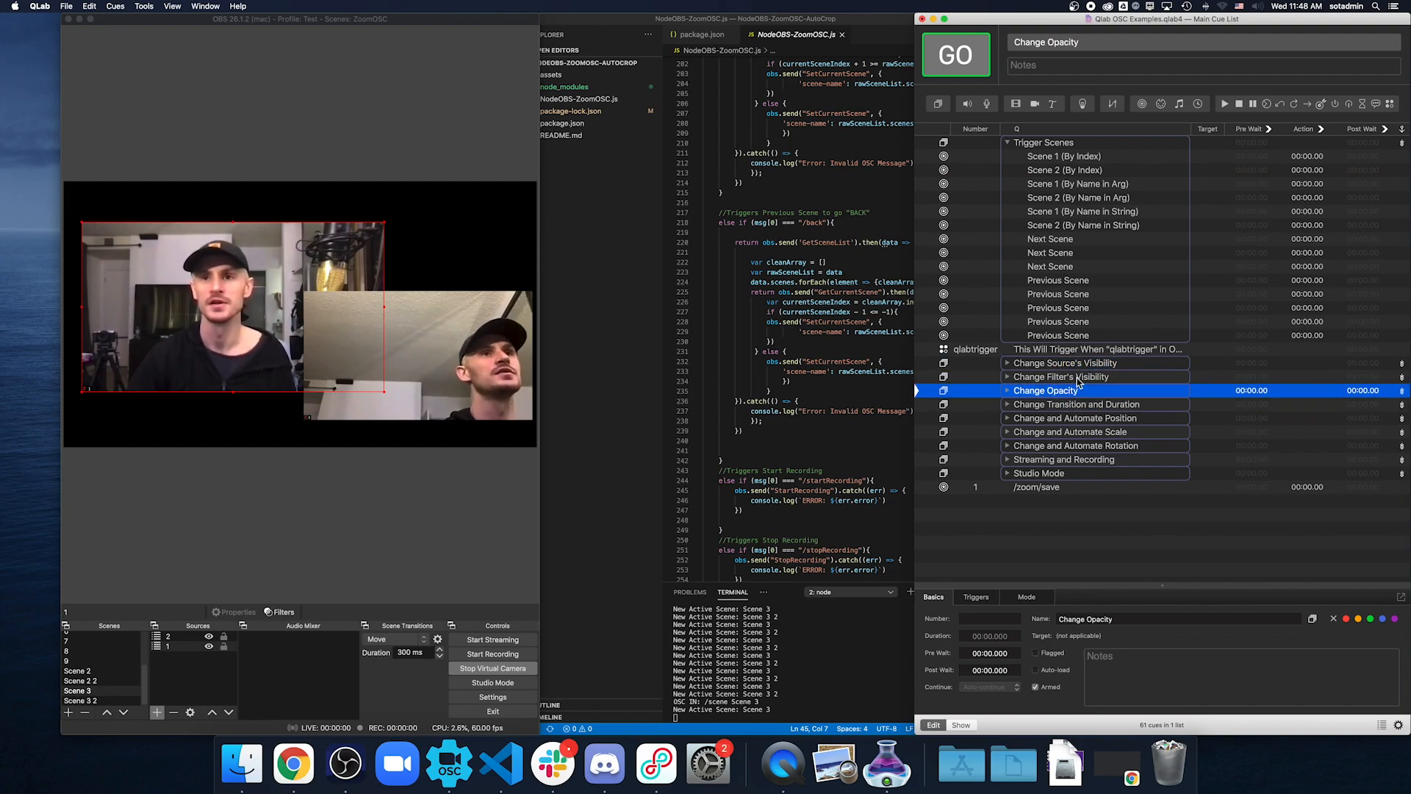
pyautogui.click(1076, 418)
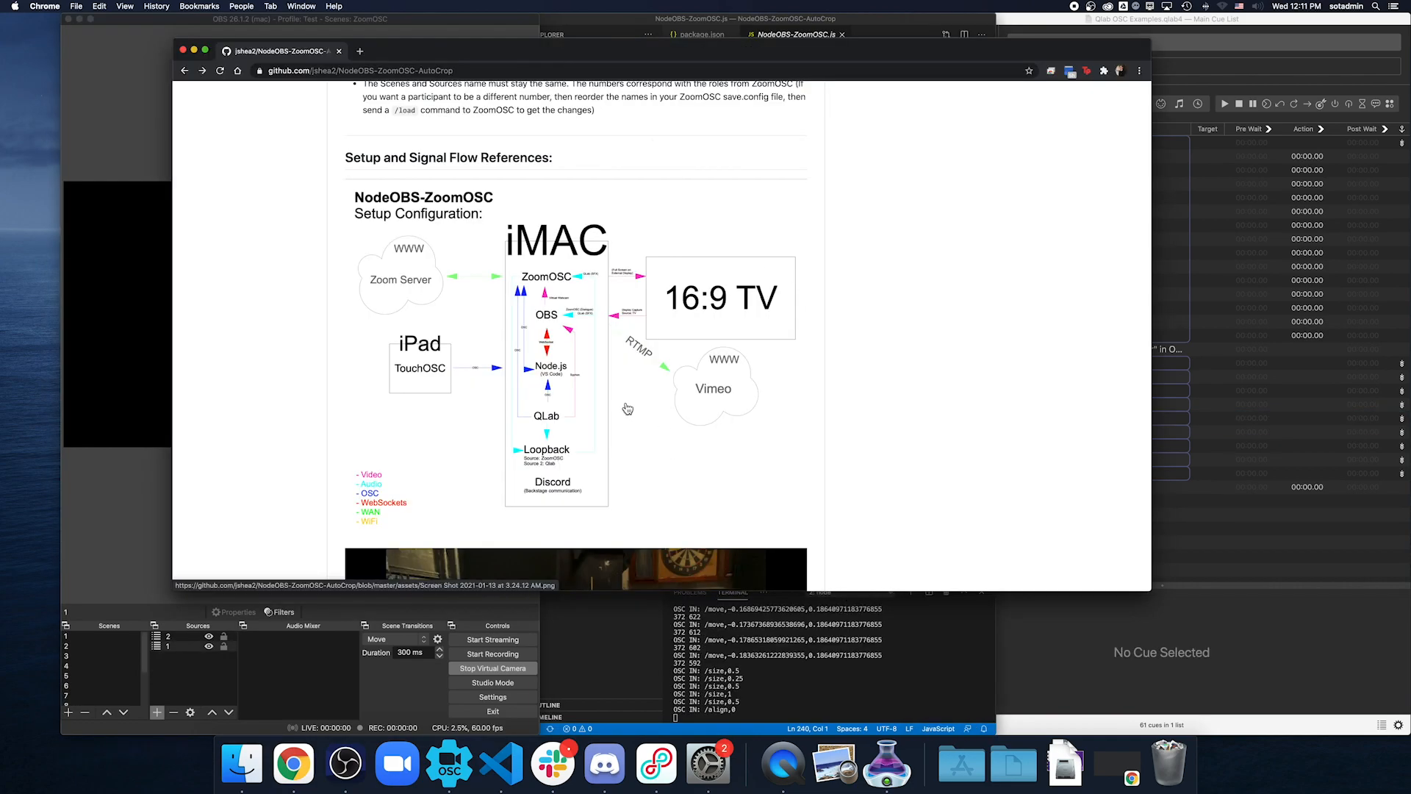
pyautogui.moveTo(397, 157)
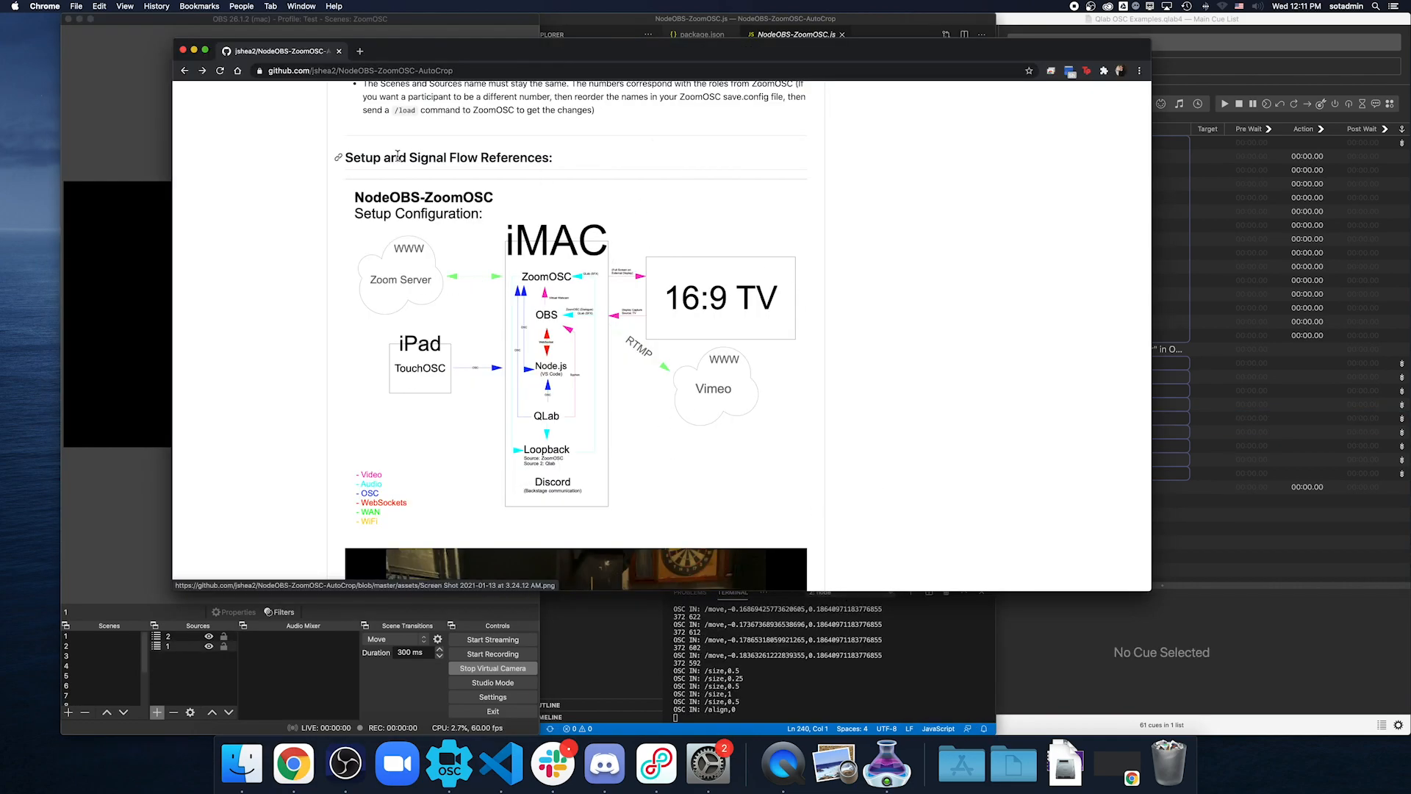
pyautogui.moveTo(594, 261)
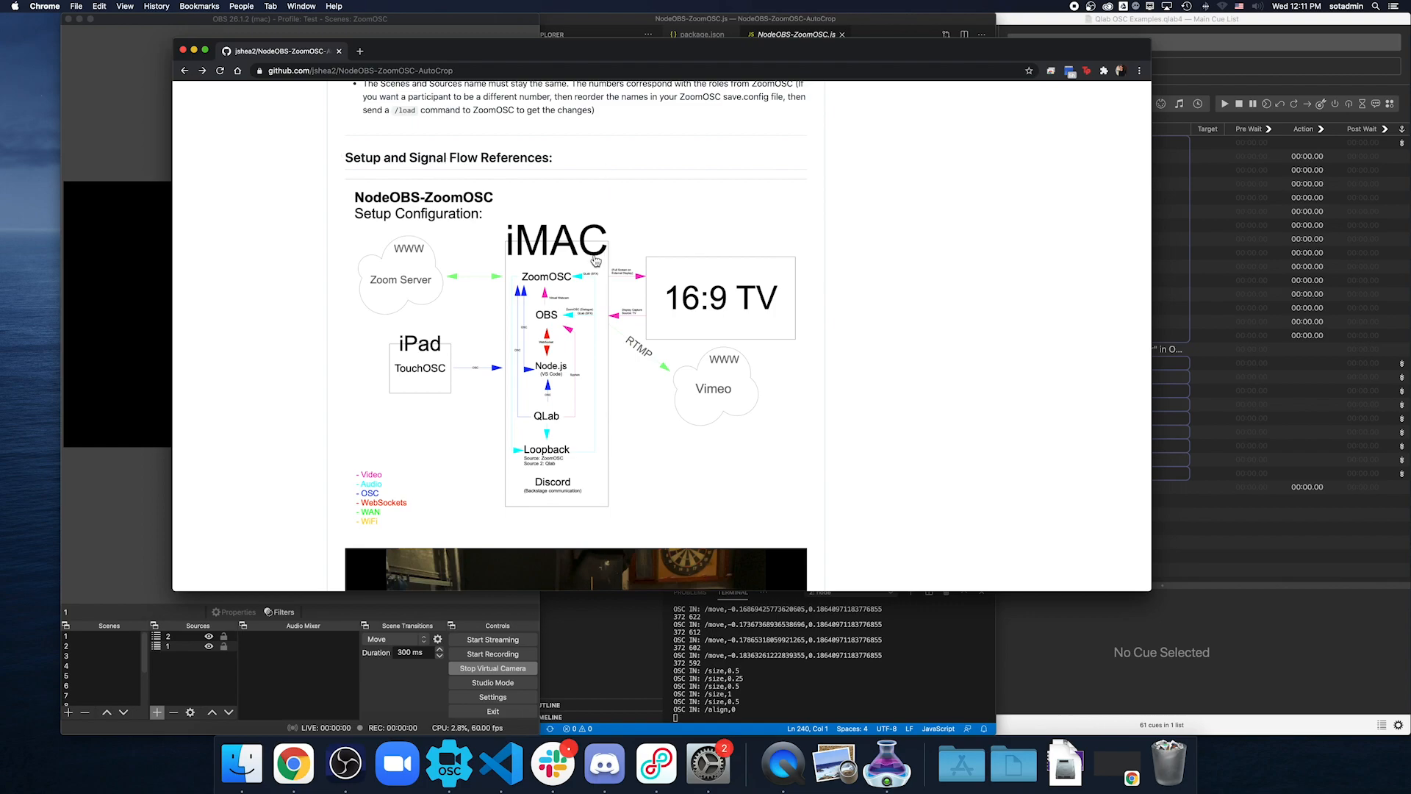
# Scroll the README past the Setup and Signal Flow diagram to the TouchOSC Control section.
pyautogui.scroll(3)
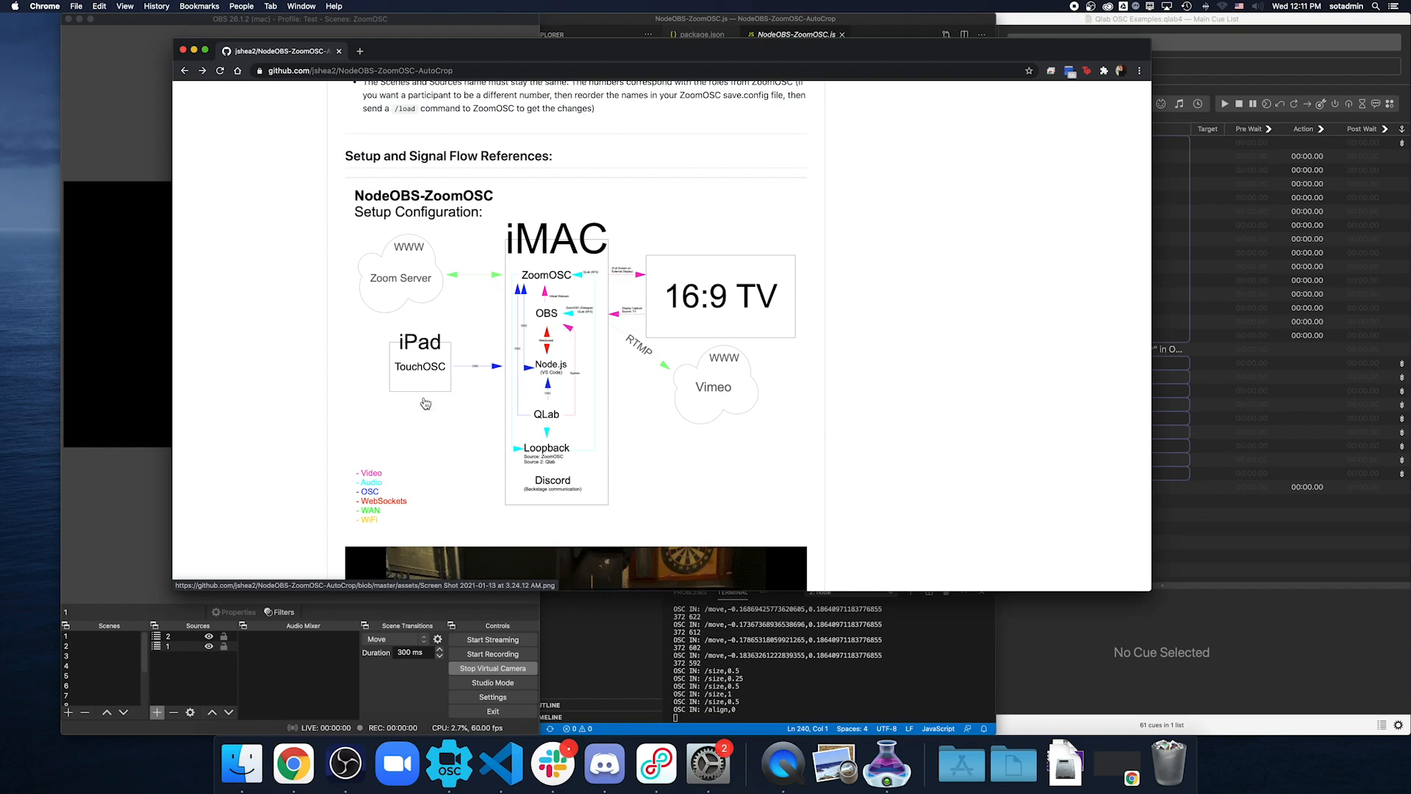
pyautogui.moveTo(456, 328)
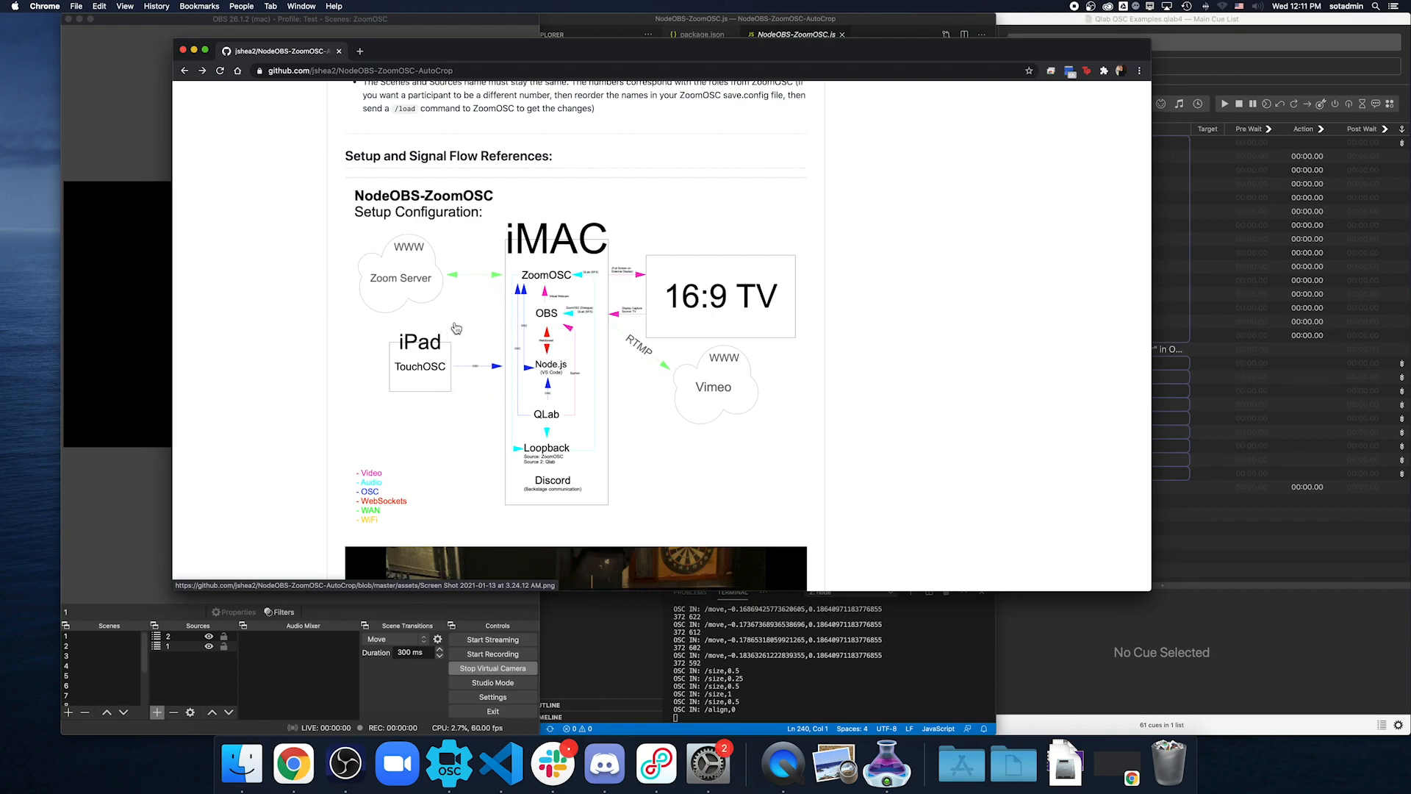
pyautogui.moveTo(379, 392)
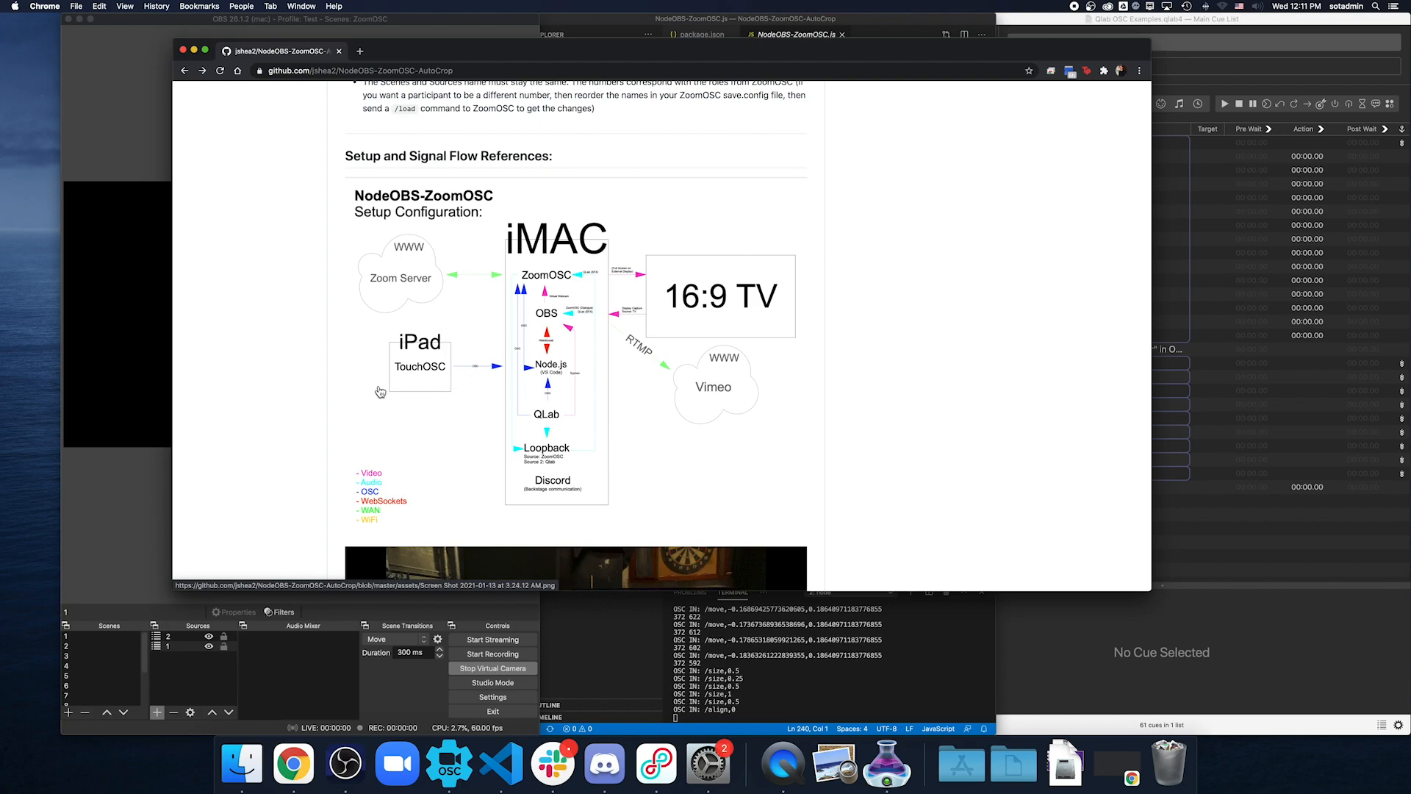
pyautogui.moveTo(484, 380)
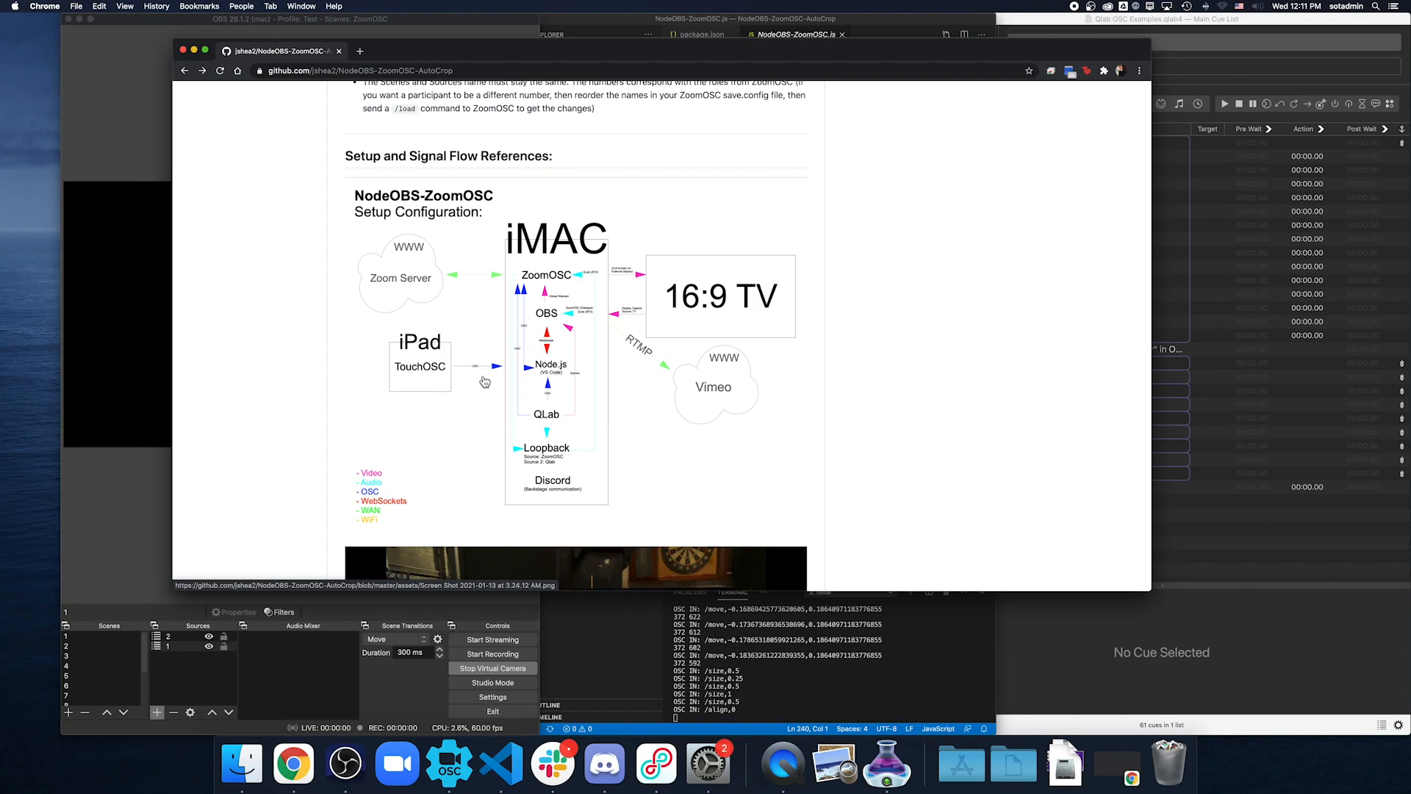
pyautogui.moveTo(376, 387)
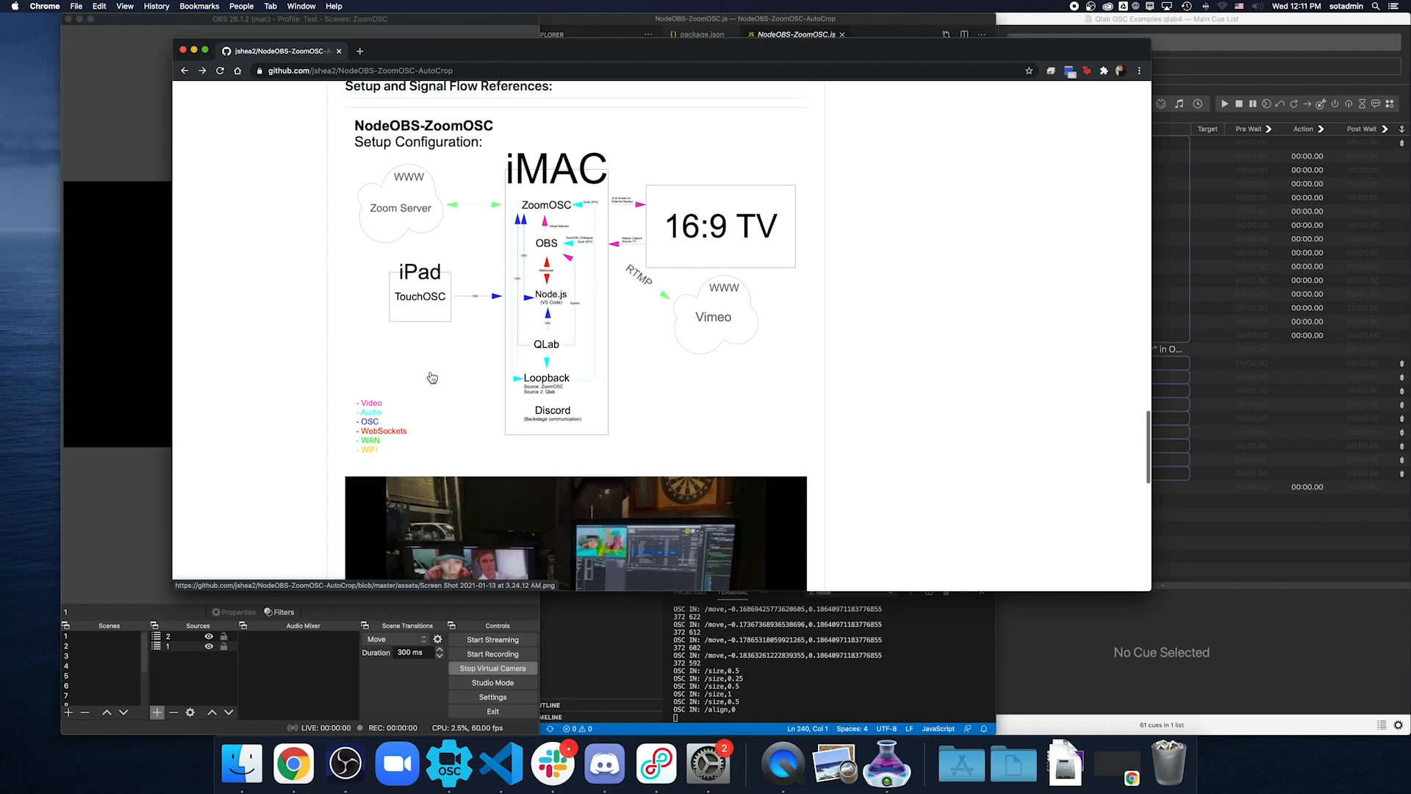
pyautogui.scroll(-3)
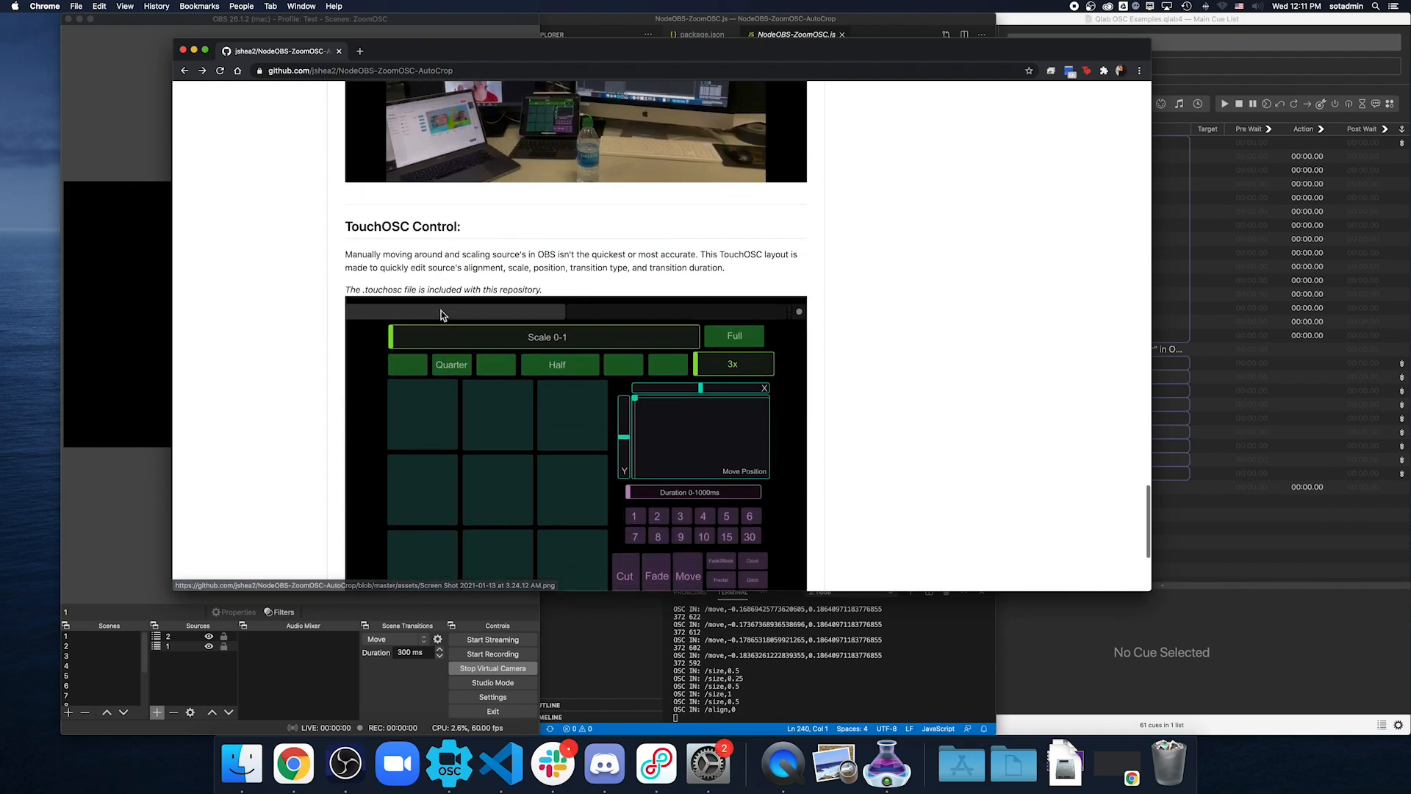